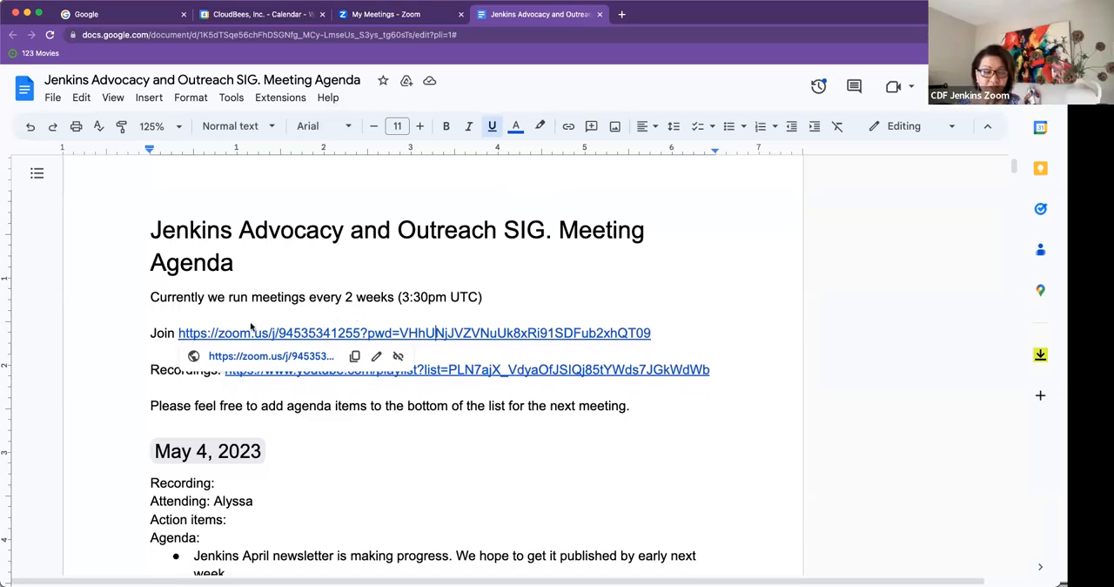
# Scroll past the title to the May 4, 2023 newsletter, GSoC and cdCon items.
pyautogui.scroll(-3)
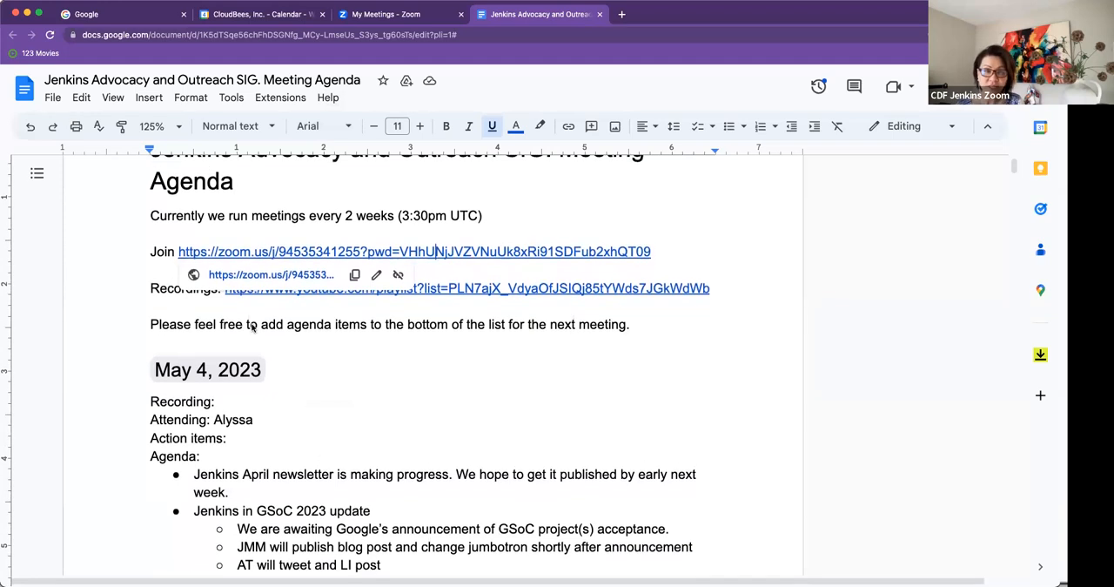
pyautogui.scroll(3)
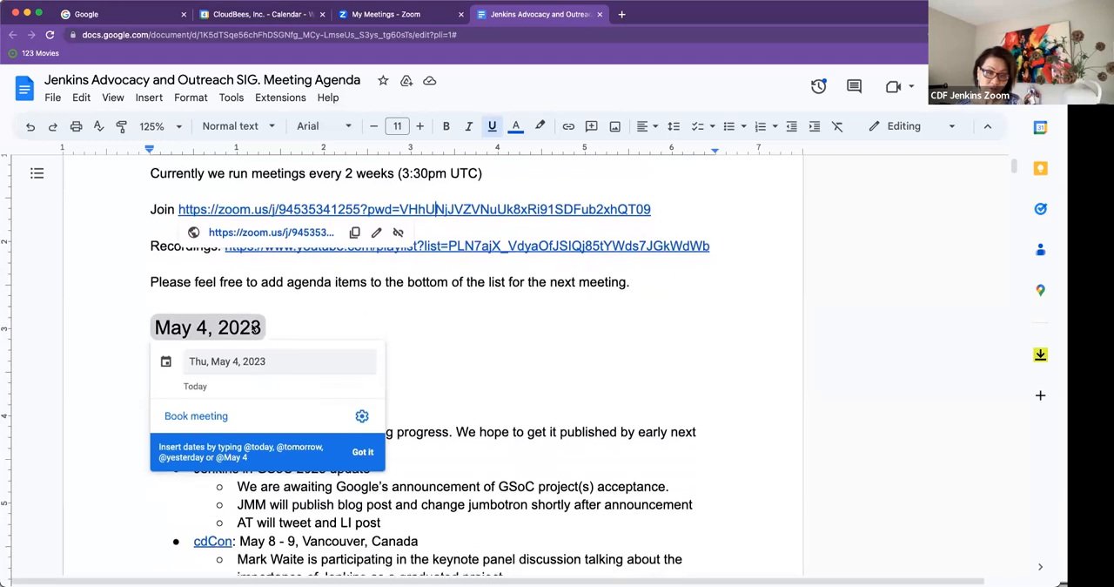
pyautogui.scroll(-3)
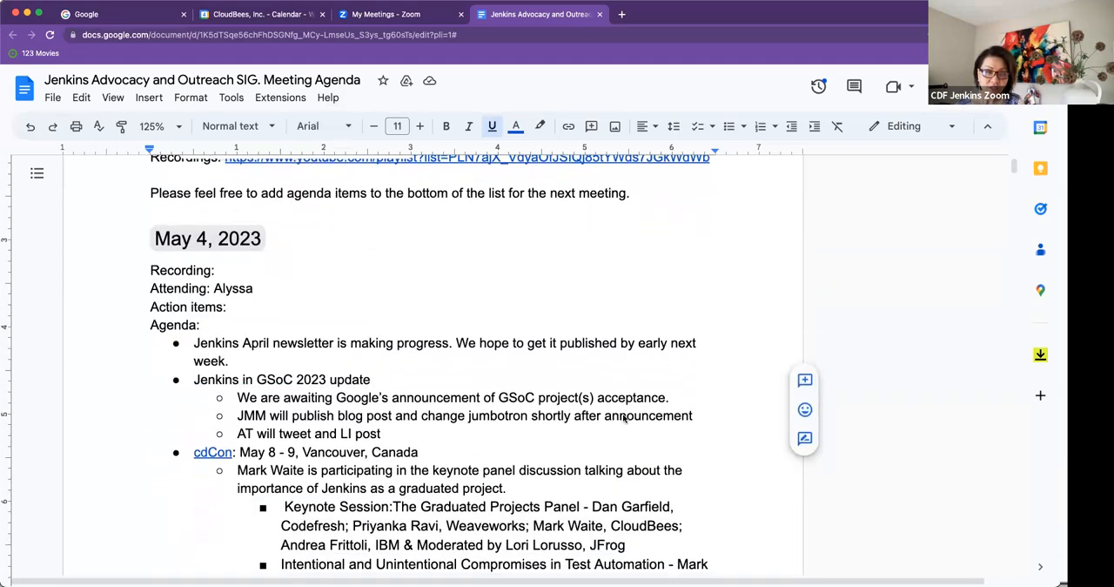
# Scroll to the keynote panel and test automation session, just above Apr 20, 2023.
pyautogui.scroll(-3)
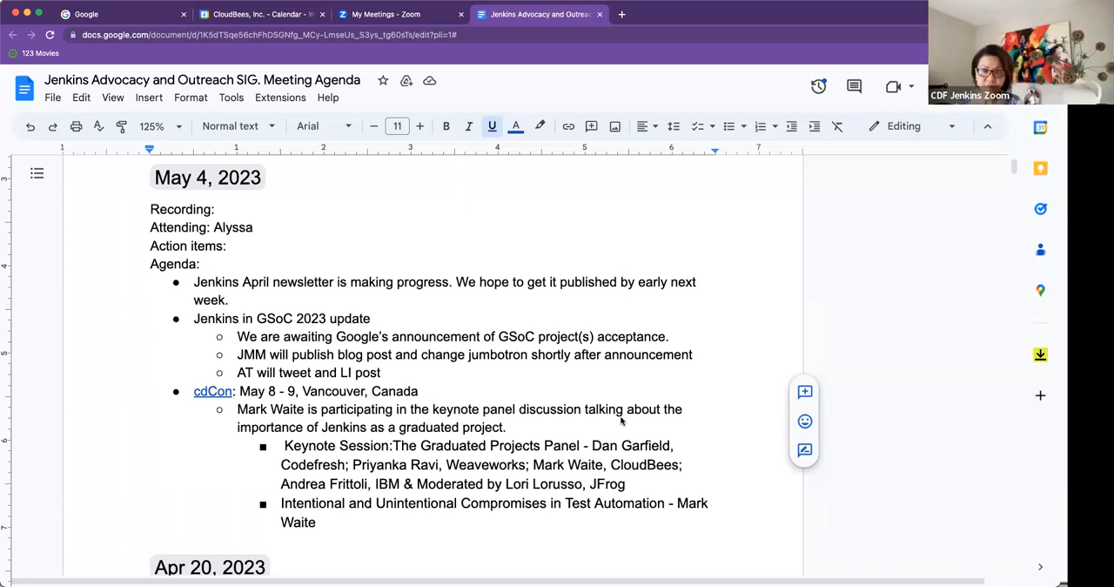
# Scroll further, then view the May 4 SIG event with agenda and Zoom links in Calendar.
pyautogui.scroll(-3)
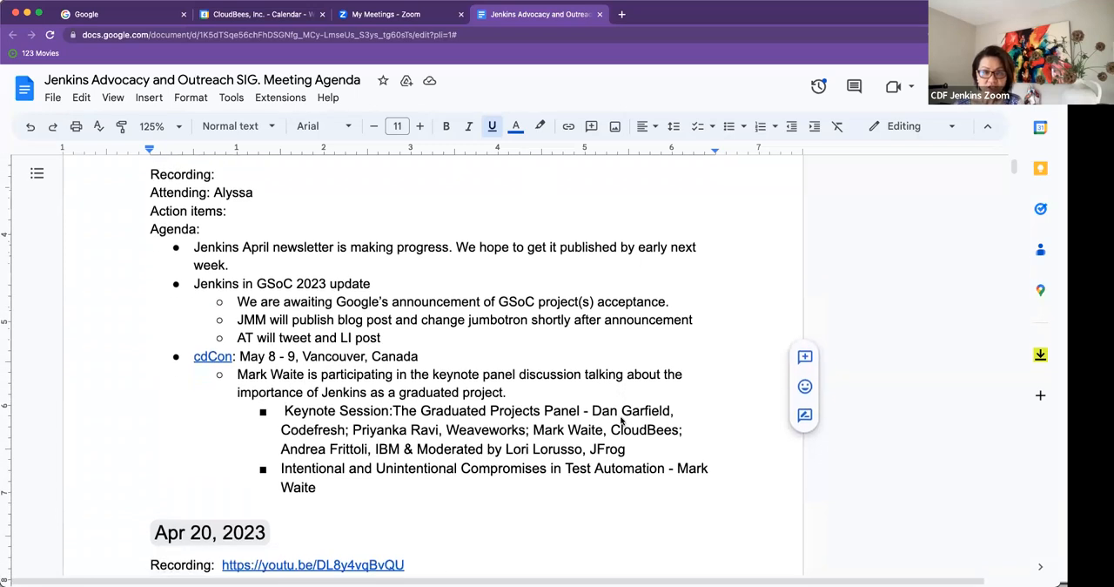
pyautogui.scroll(-3)
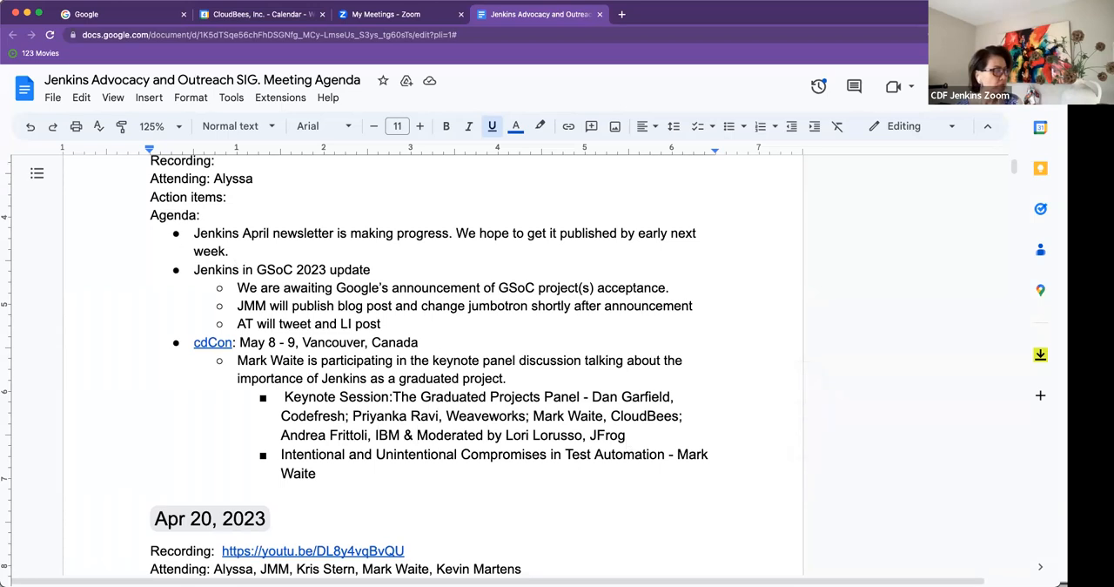
pyautogui.click(261, 14)
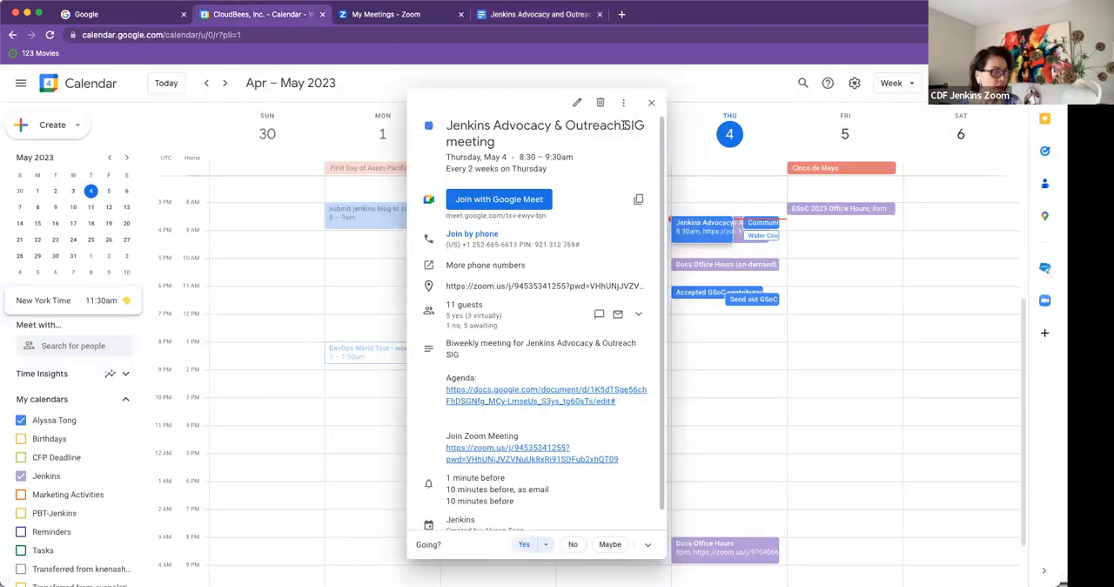
# Close the calendar event popup and go back to the Jenkins Advocacy and Outreach doc.
pyautogui.click(651, 103)
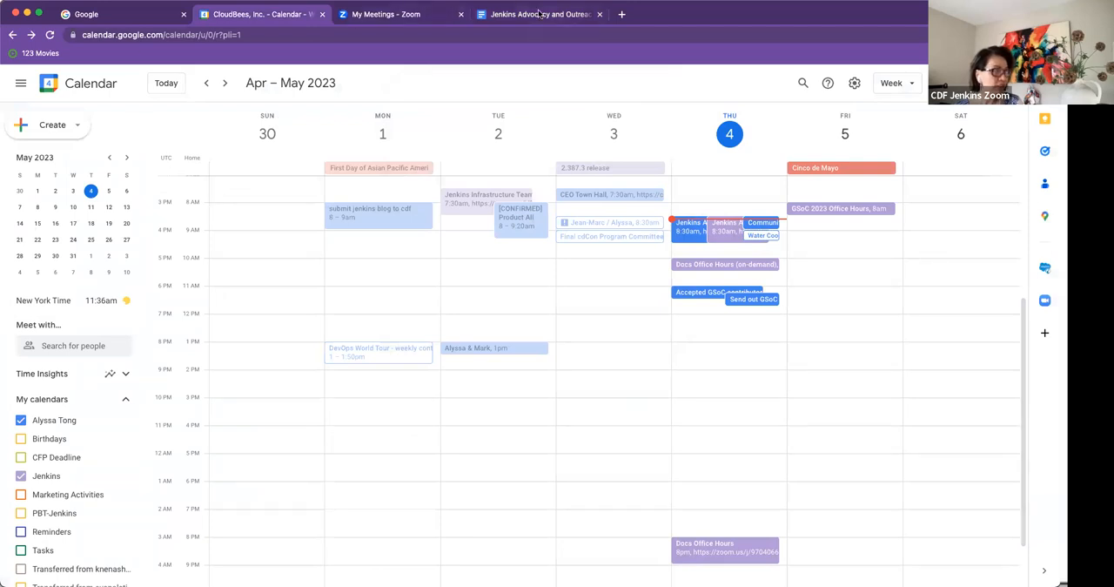
pyautogui.click(540, 14)
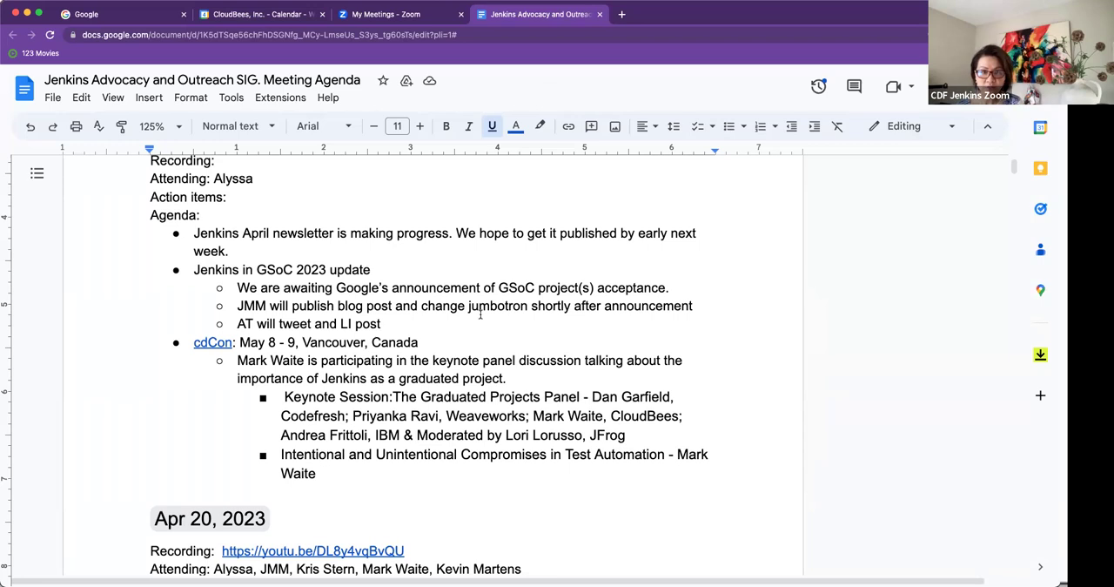
pyautogui.scroll(-3)
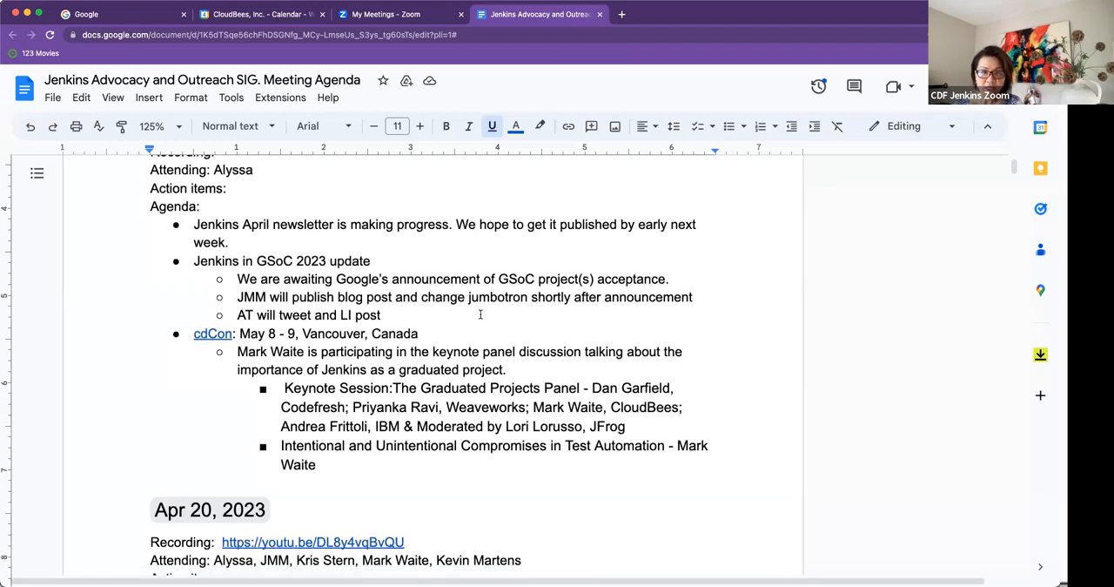
pyautogui.scroll(-3)
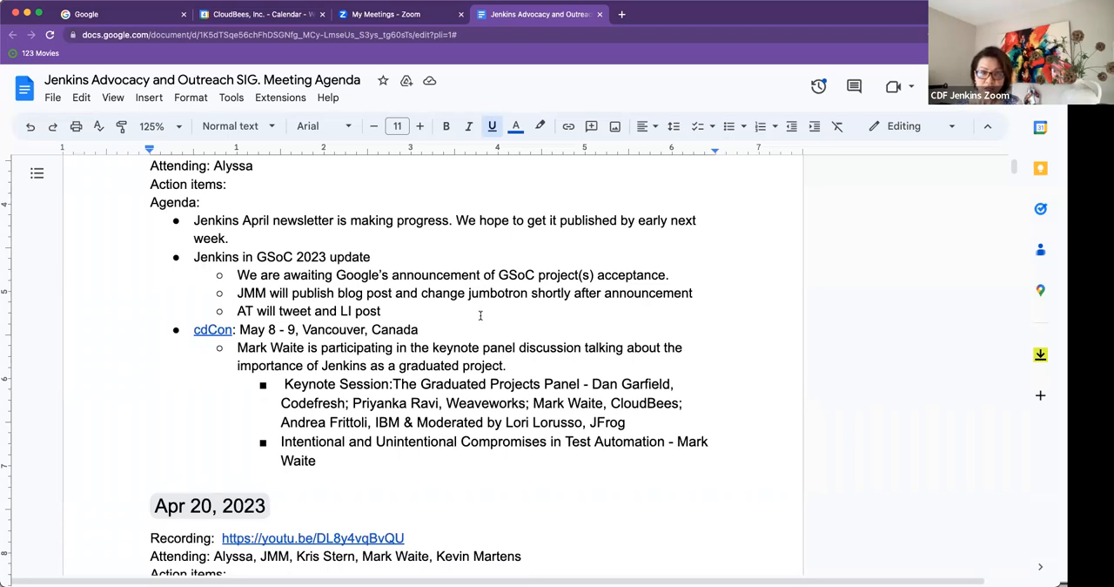
pyautogui.scroll(-3)
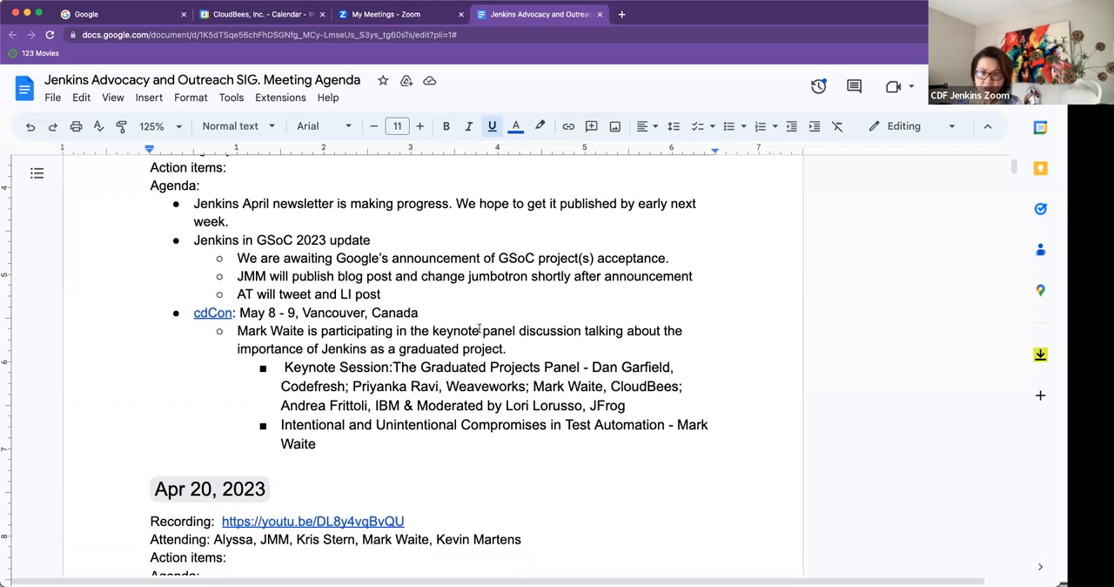